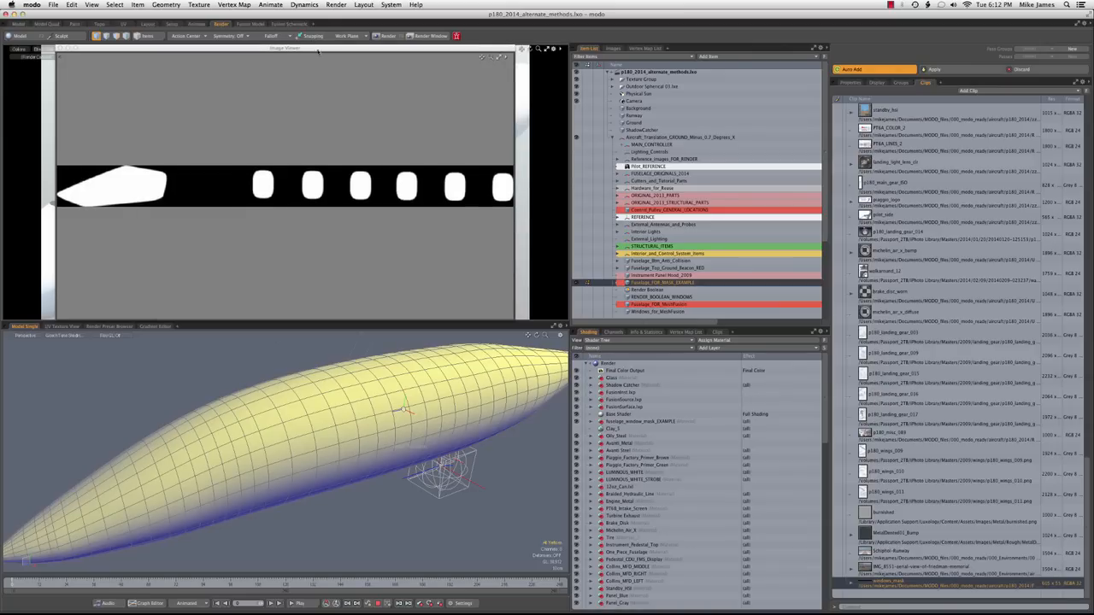
mouse_move(315, 139)
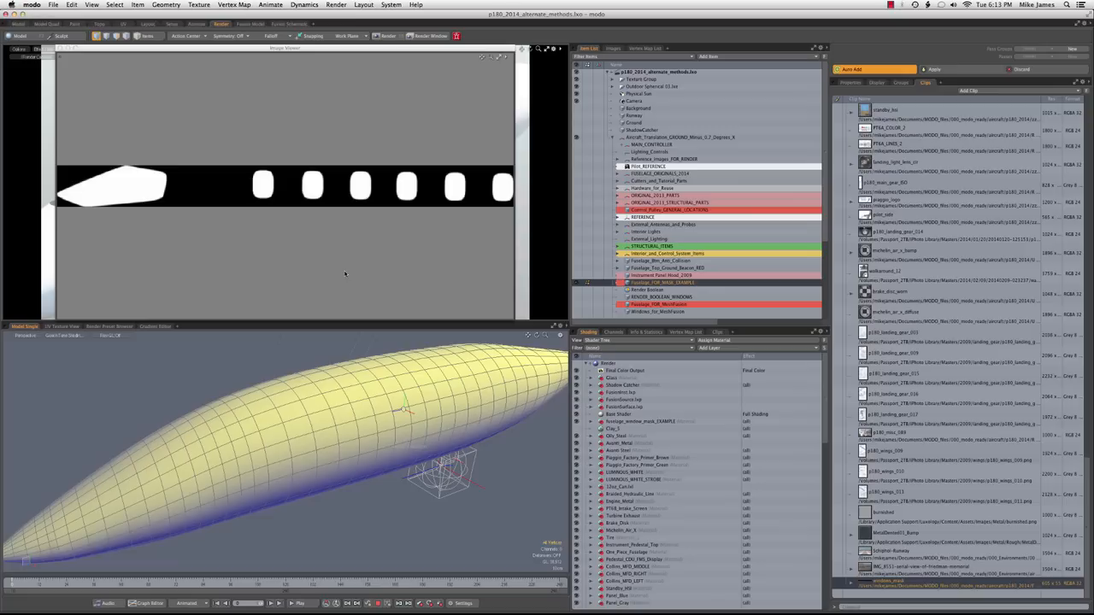
mouse_move(297, 191)
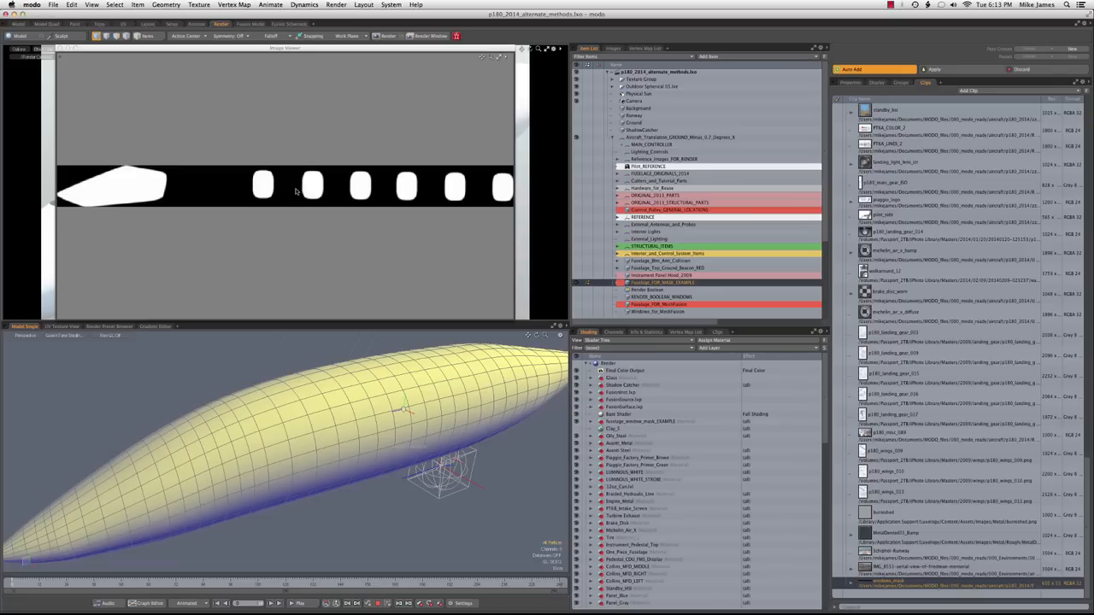
mouse_move(184, 186)
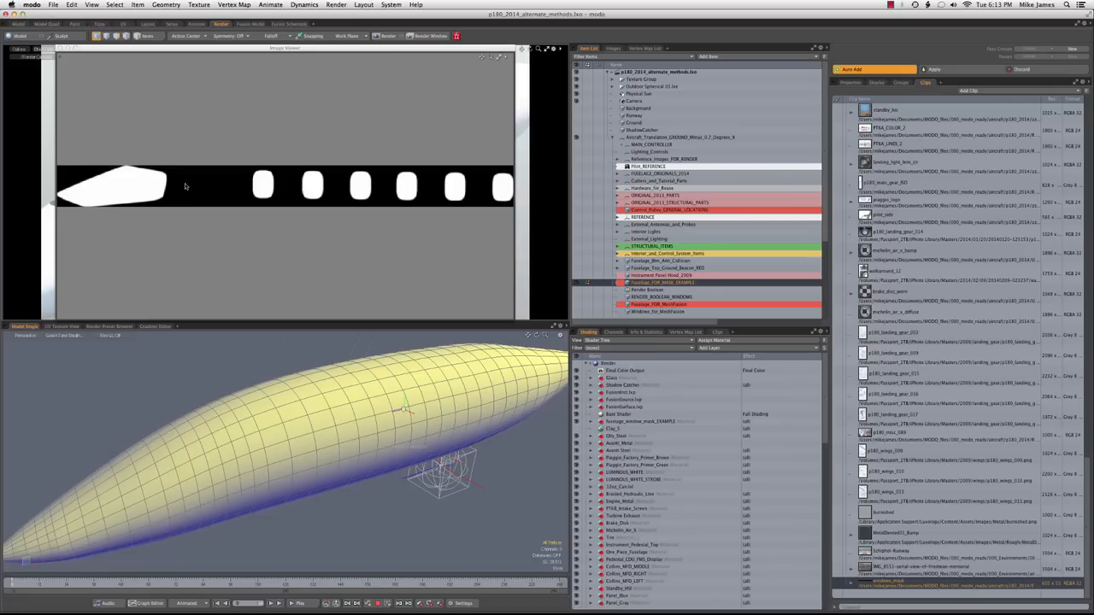
mouse_move(142, 184)
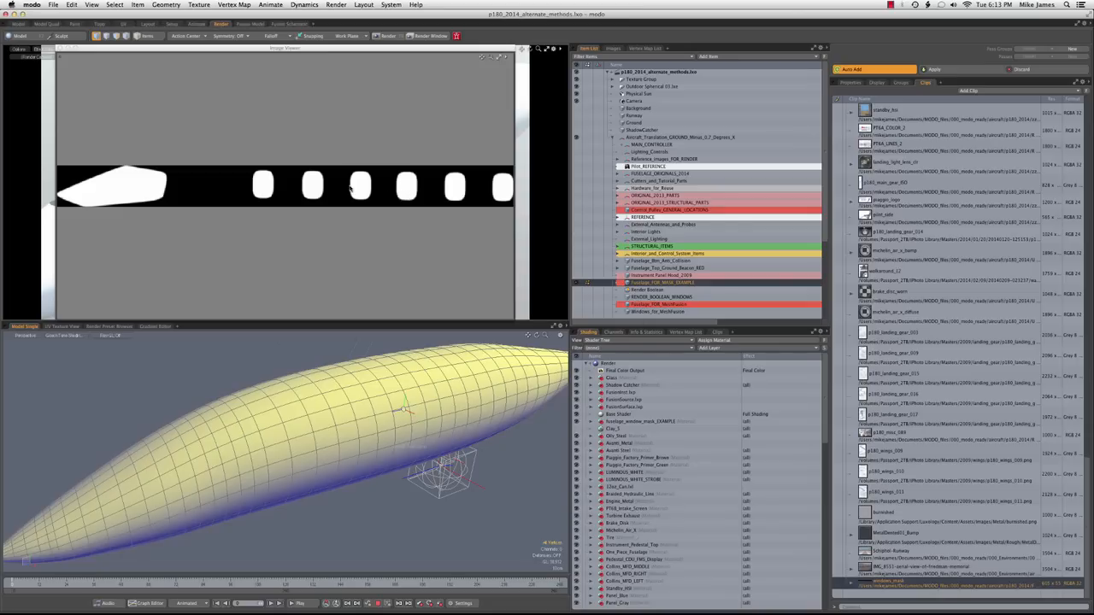
mouse_move(342, 185)
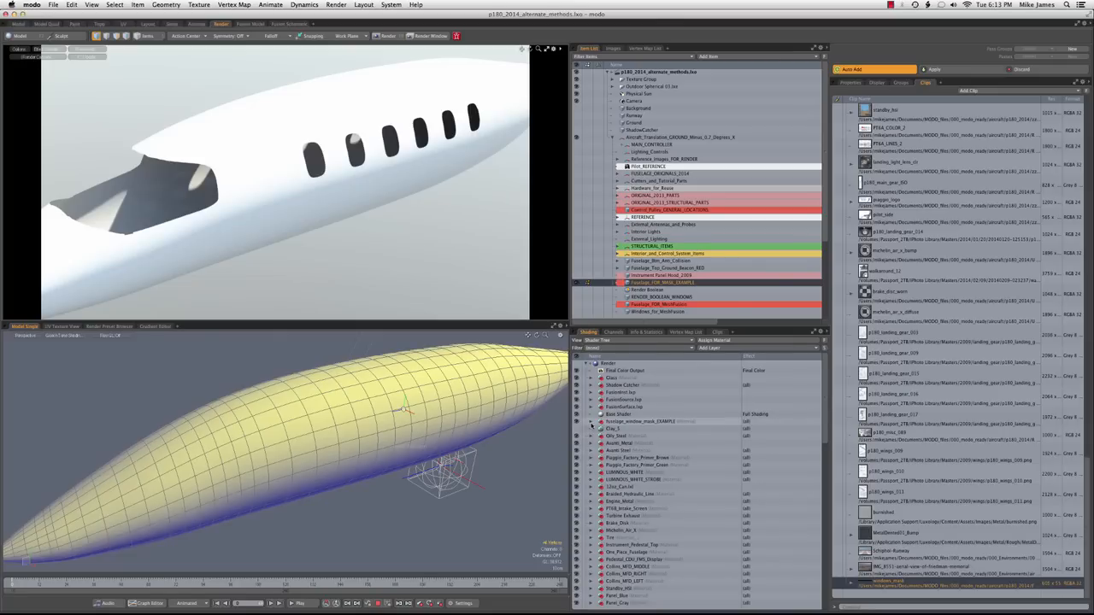
Bring up the window stencil image layer's settings to adjust how the openings render.
click(591, 427)
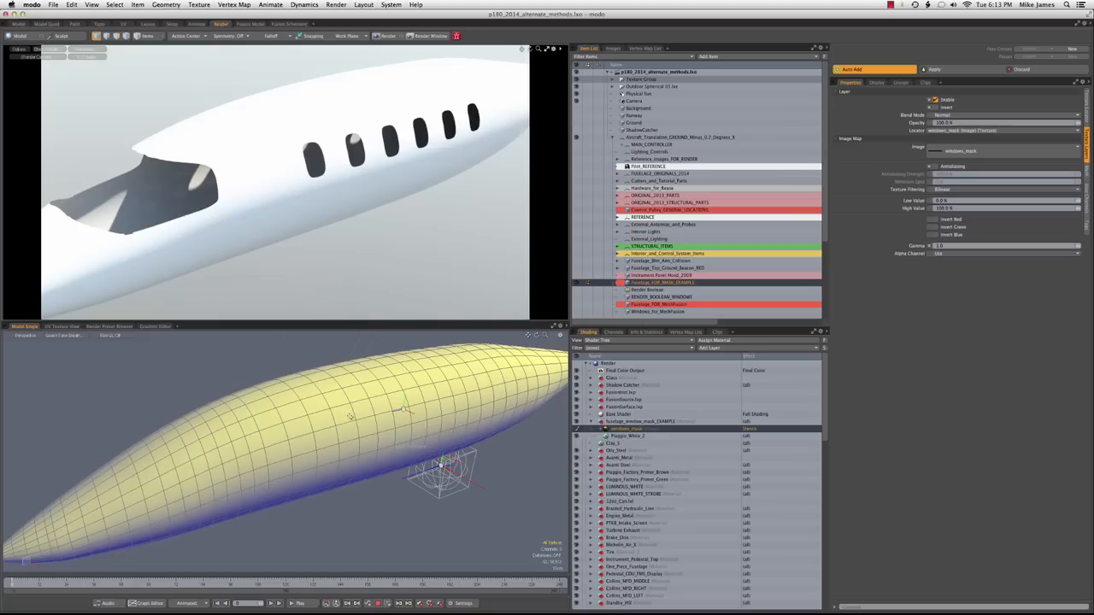
mouse_move(349, 402)
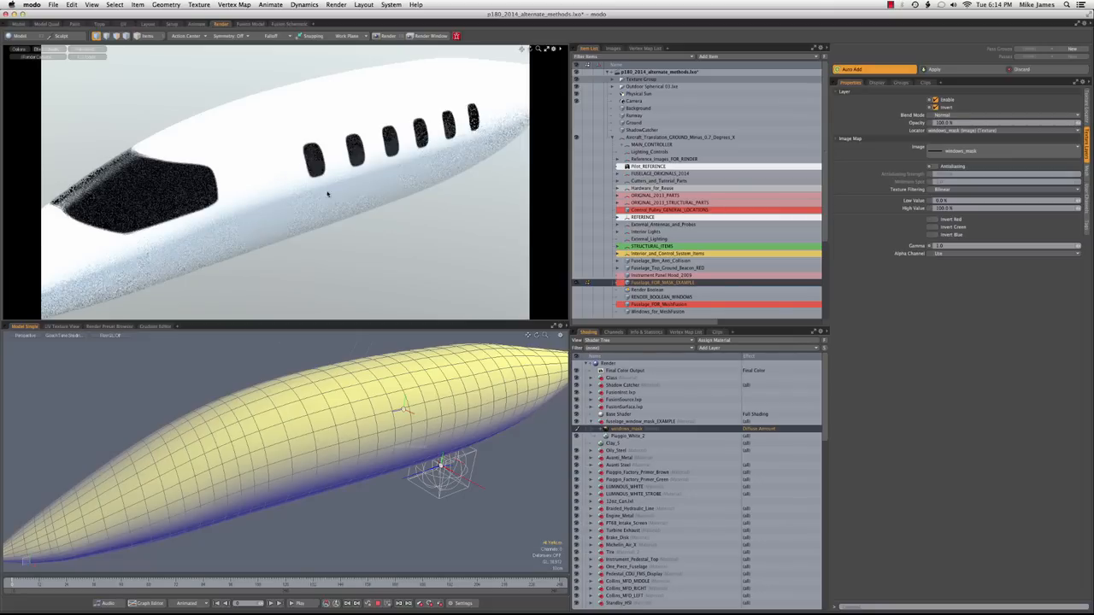
mouse_move(366, 154)
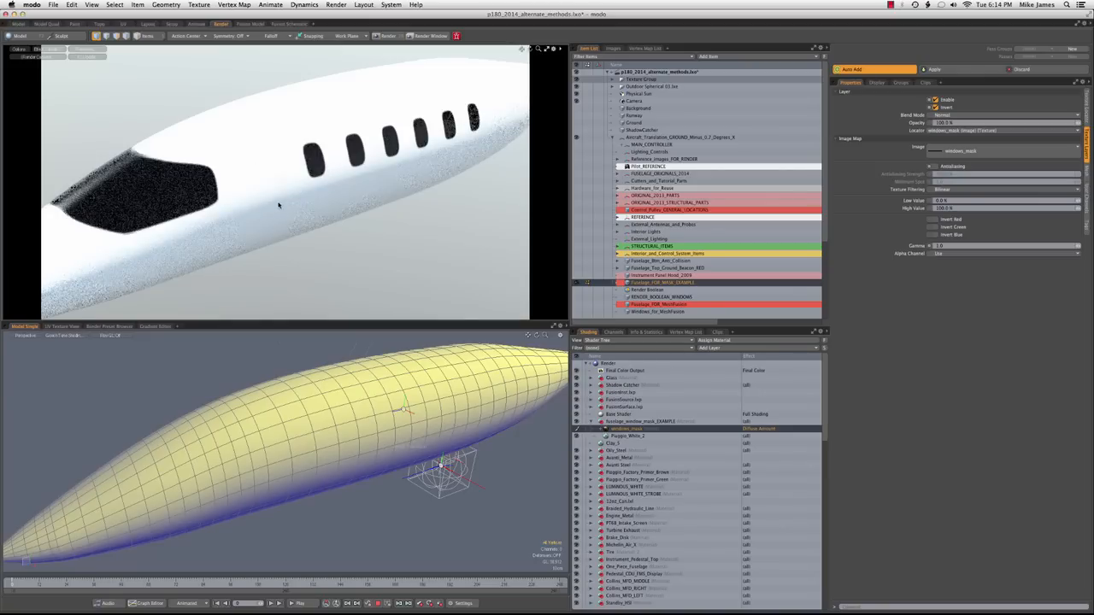
mouse_move(335, 171)
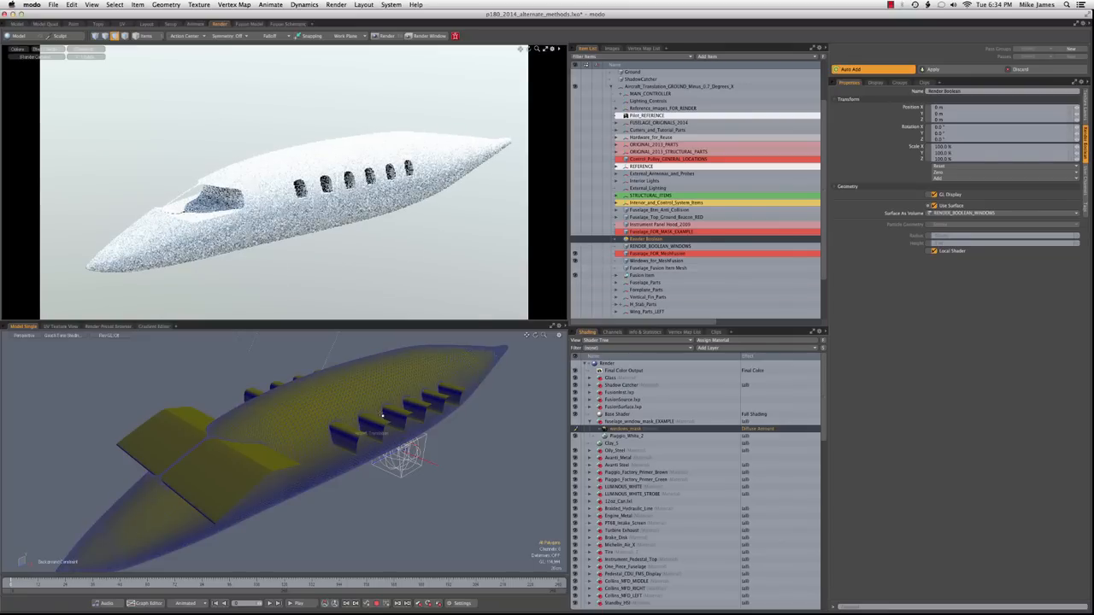
Move the Perspective view in closer to the window cutter blocks along the hull.
drag(383, 417, 376, 428)
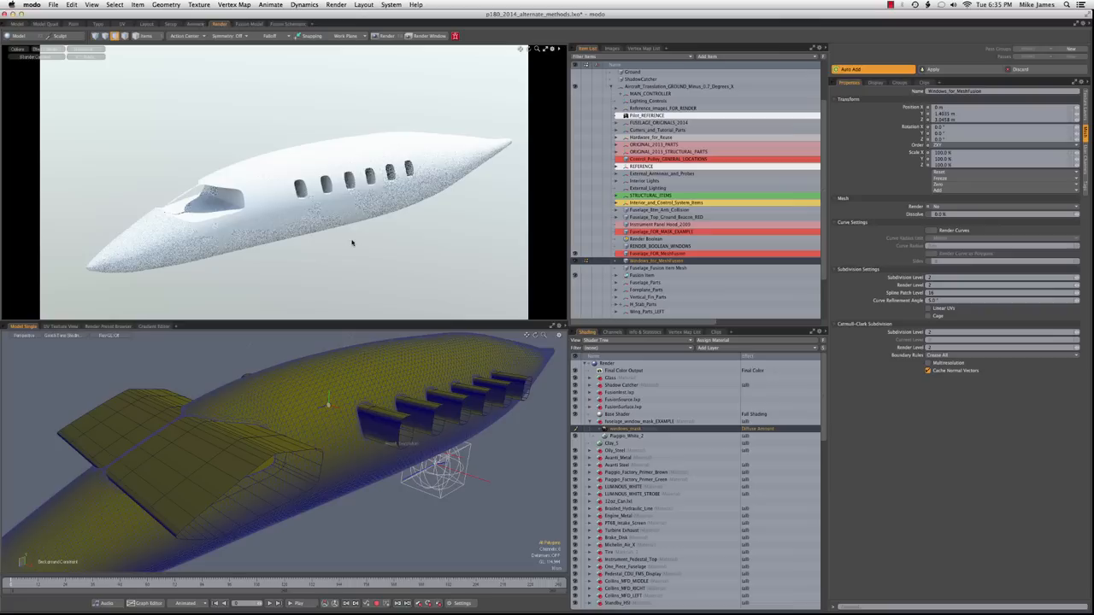
mouse_move(396, 260)
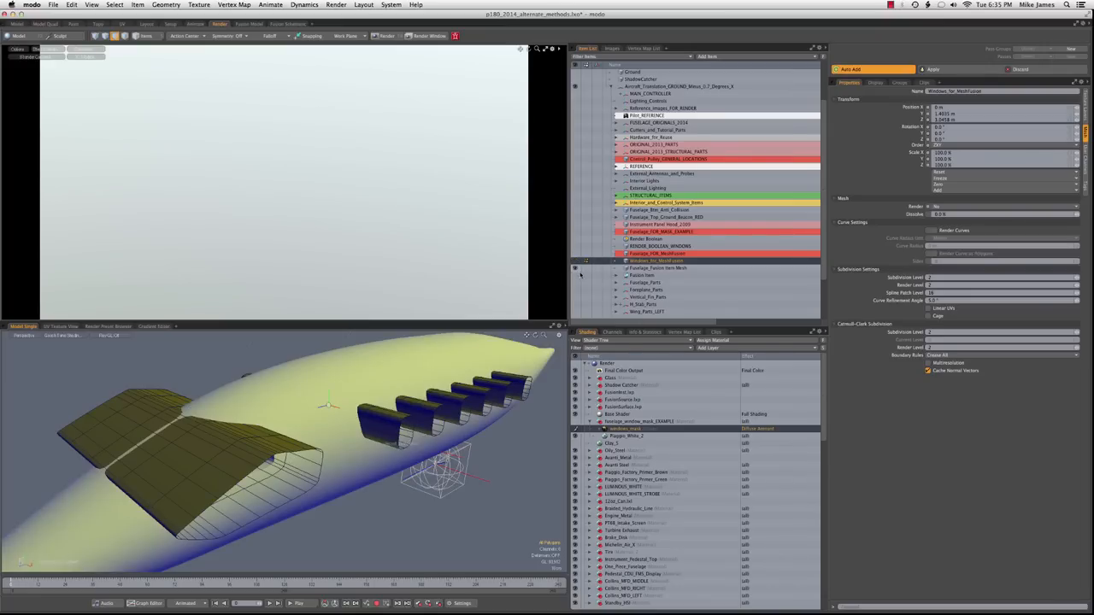
Show the Mesh Fusion fuselage item and hide the boolean cutter-based version.
click(658, 266)
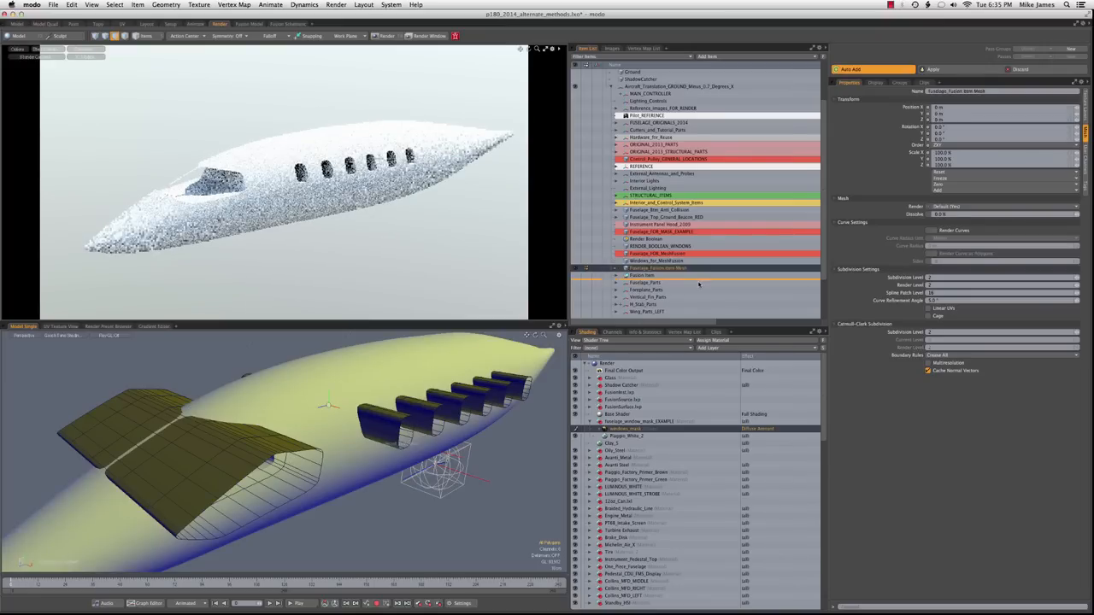
click(657, 274)
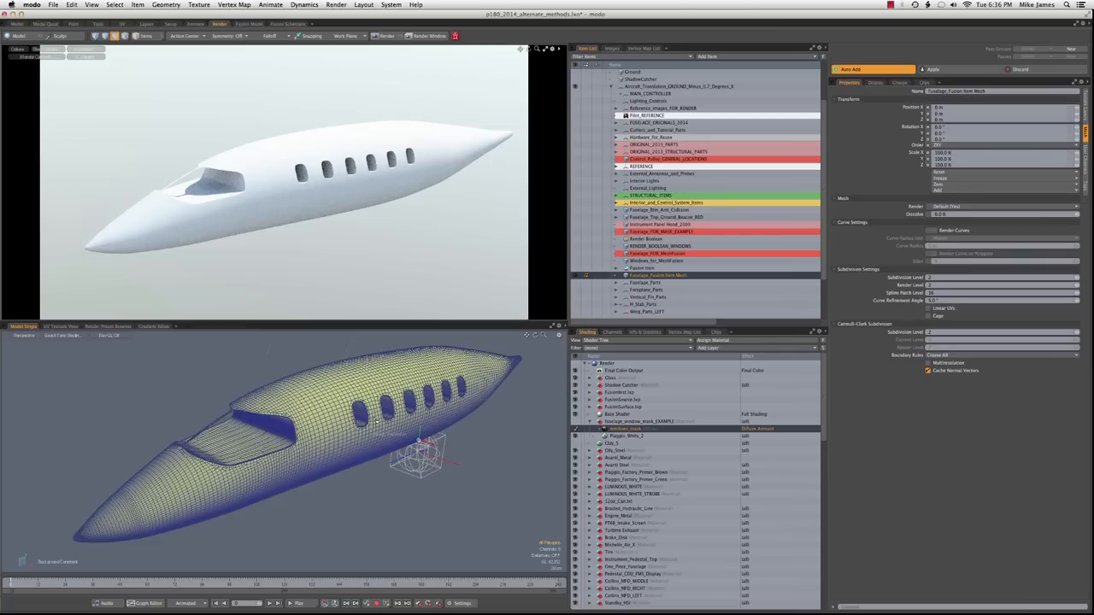
mouse_move(383, 490)
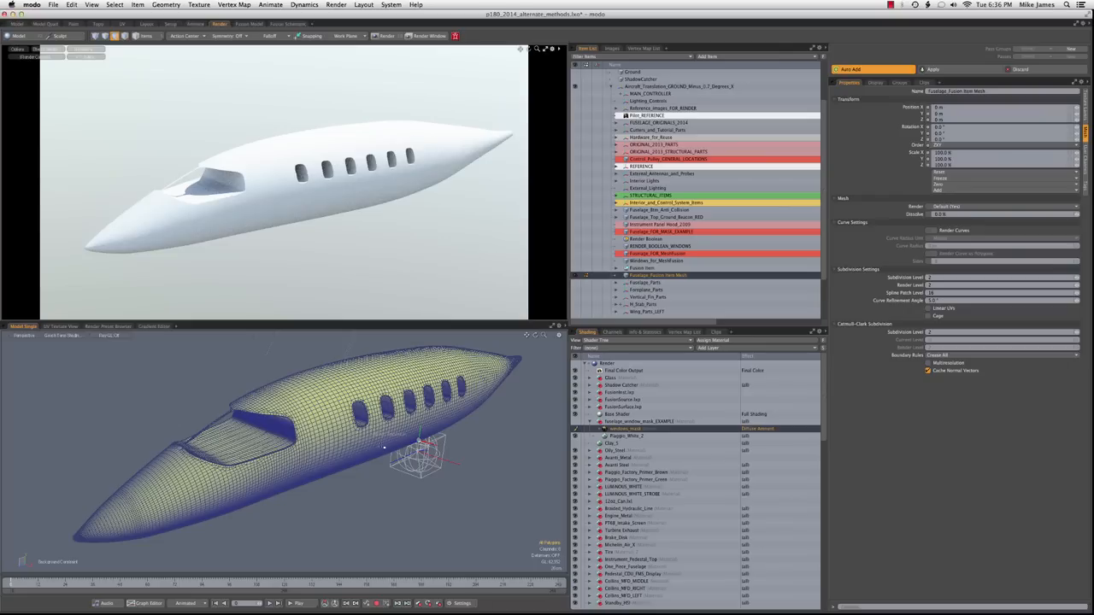
mouse_move(383, 482)
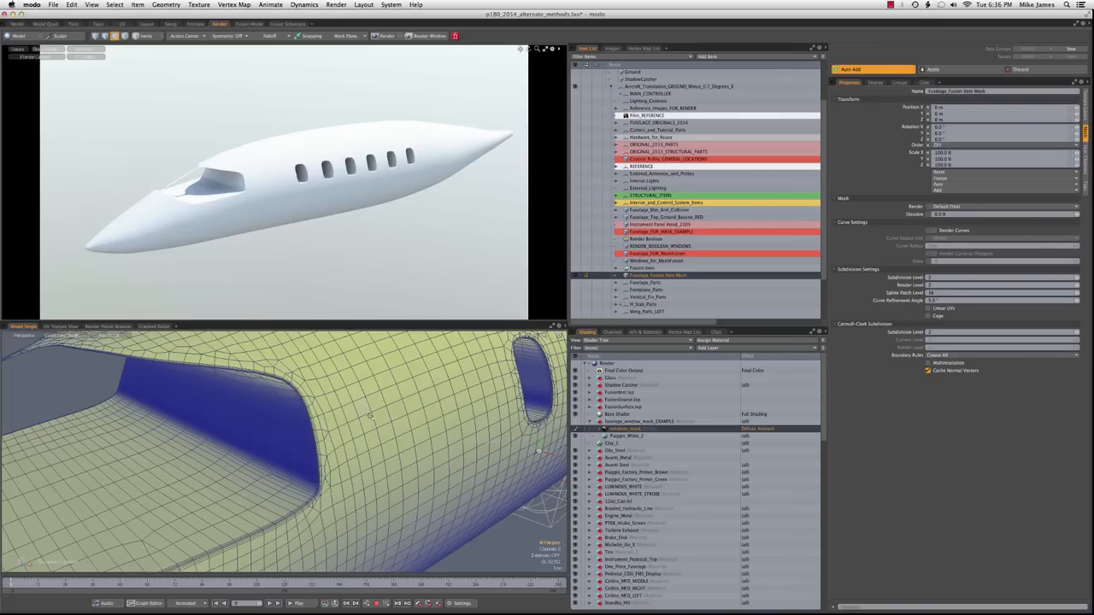
mouse_move(451, 393)
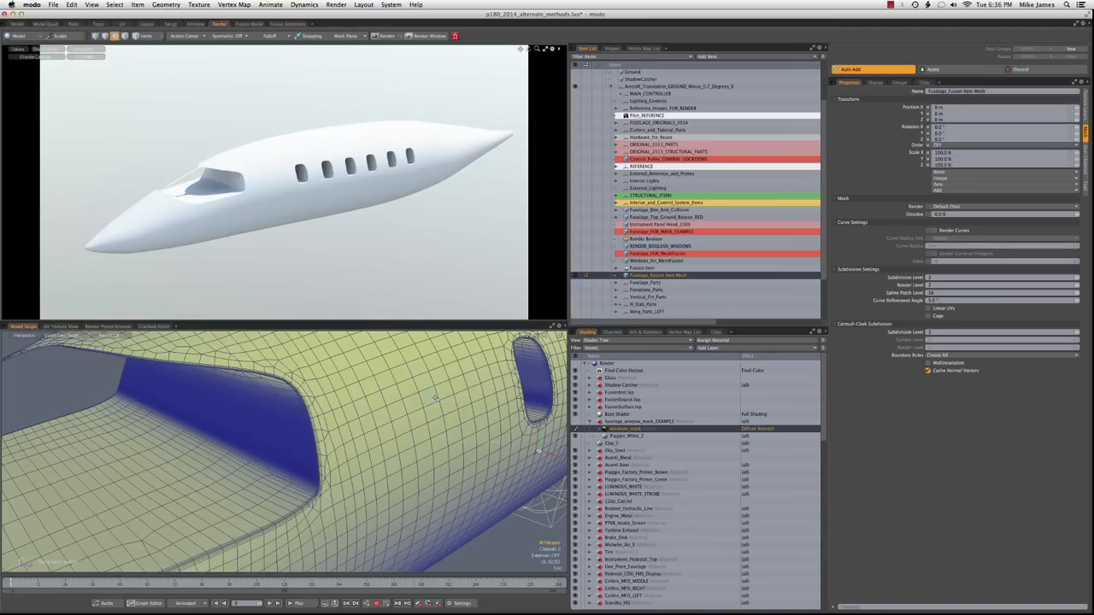
mouse_move(482, 487)
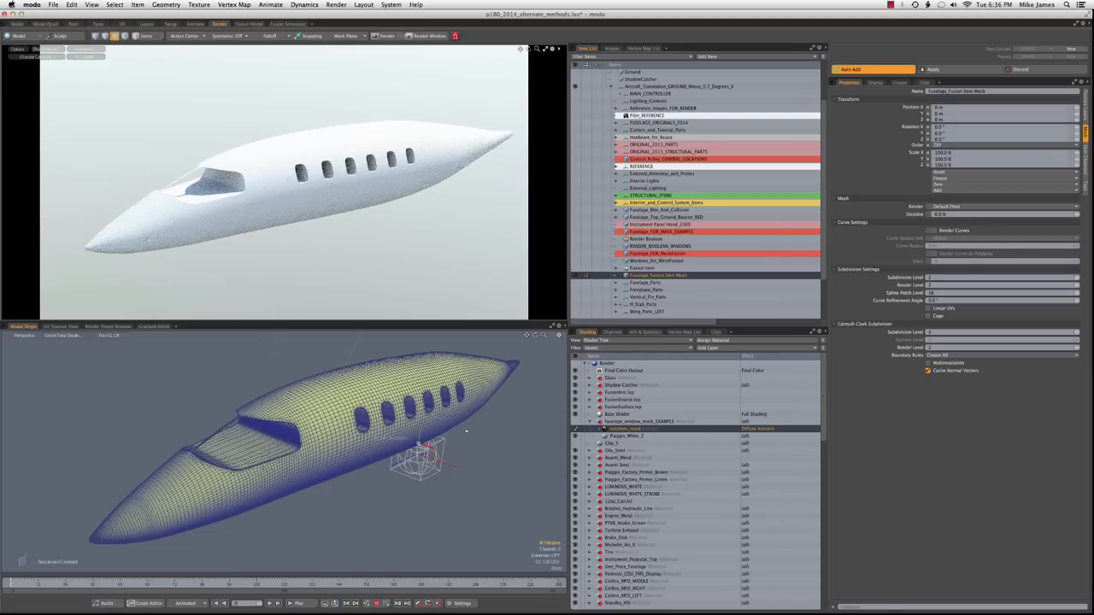
mouse_move(479, 441)
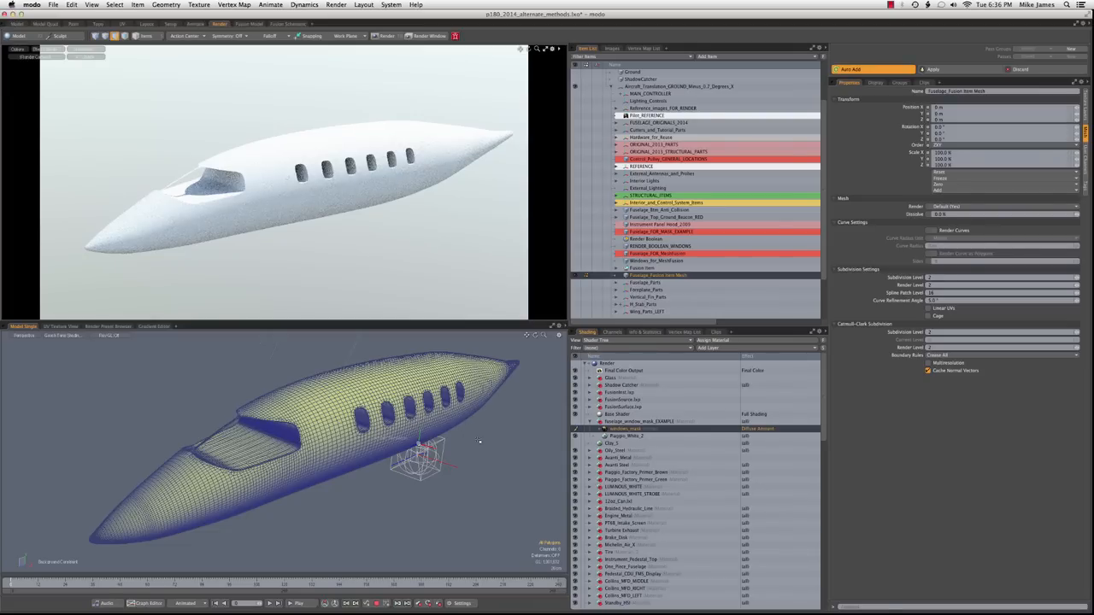